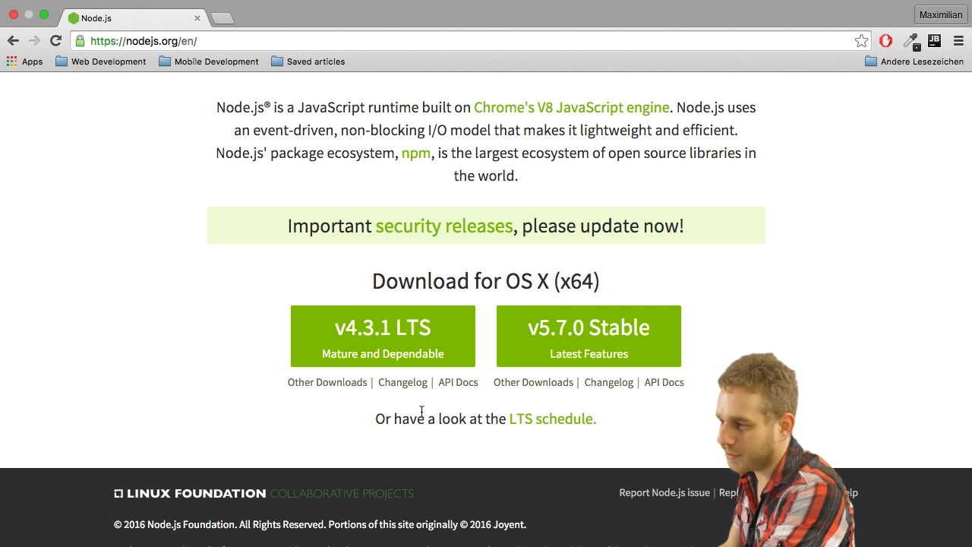
mouse_move(422, 375)
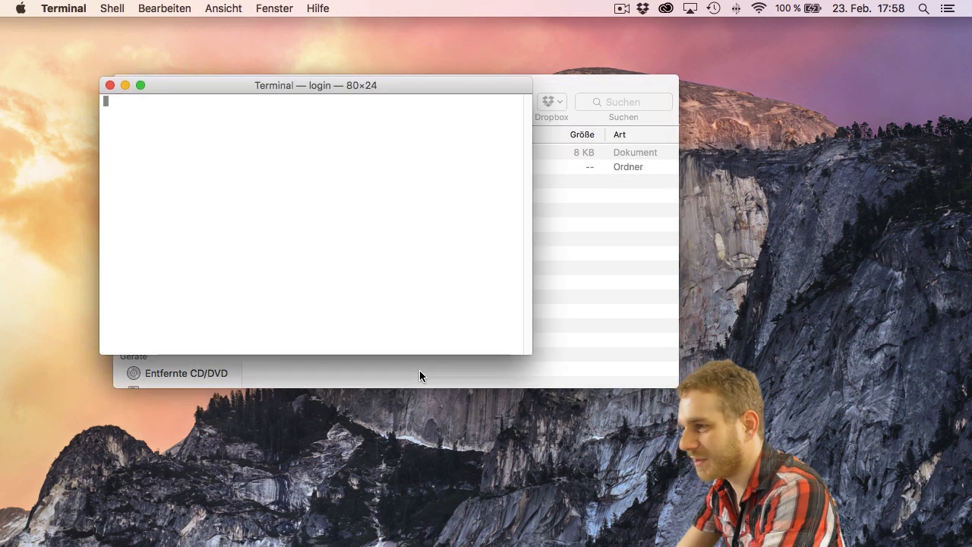
Run node -v in Terminal to confirm Node.js v5.6.0 is installed.
text(node -v)
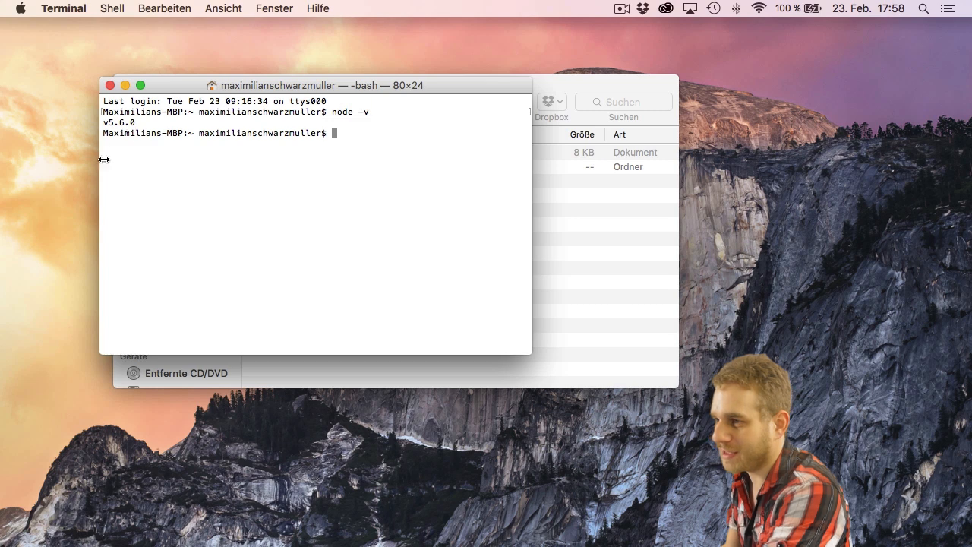
mouse_move(98, 179)
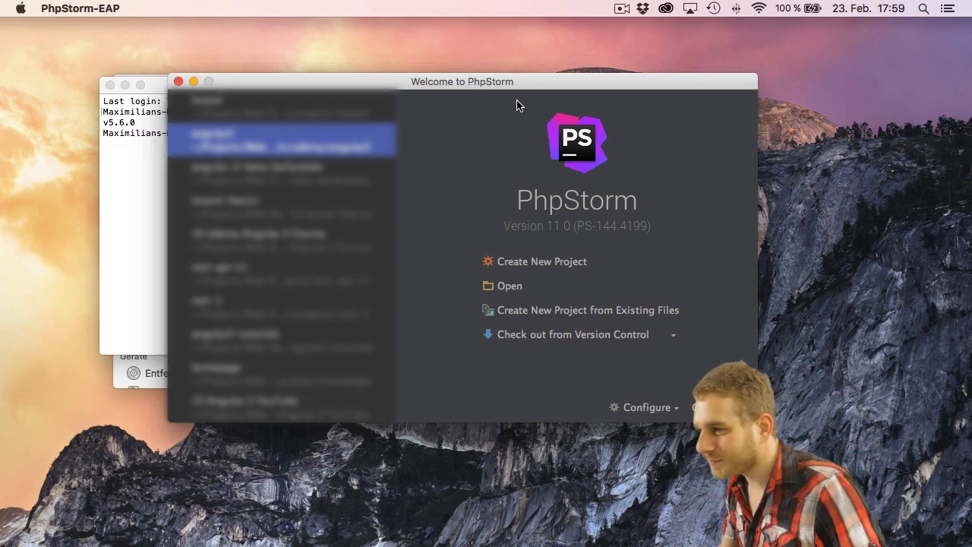
Begin a new empty PhpStorm project with the nodejs tutorials folder as its base location.
click(542, 261)
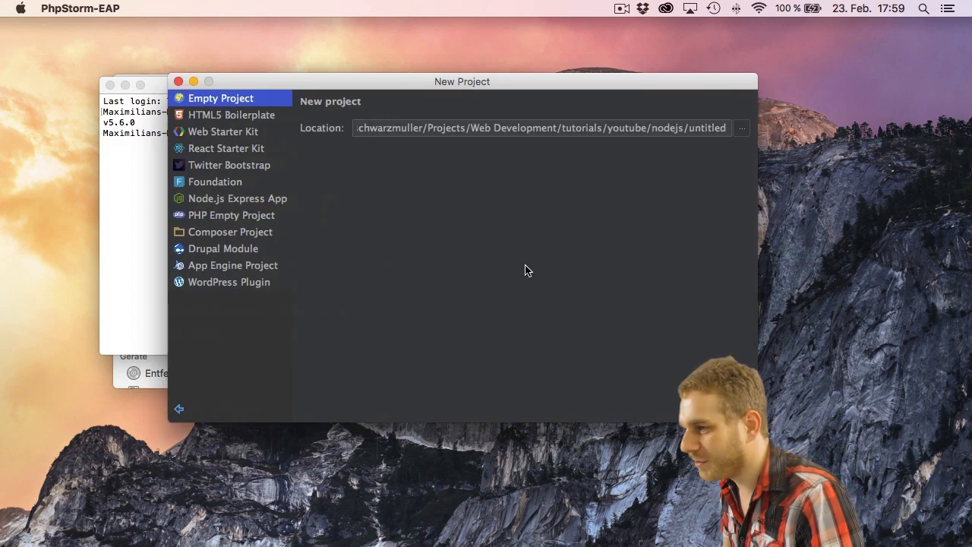
mouse_move(224, 205)
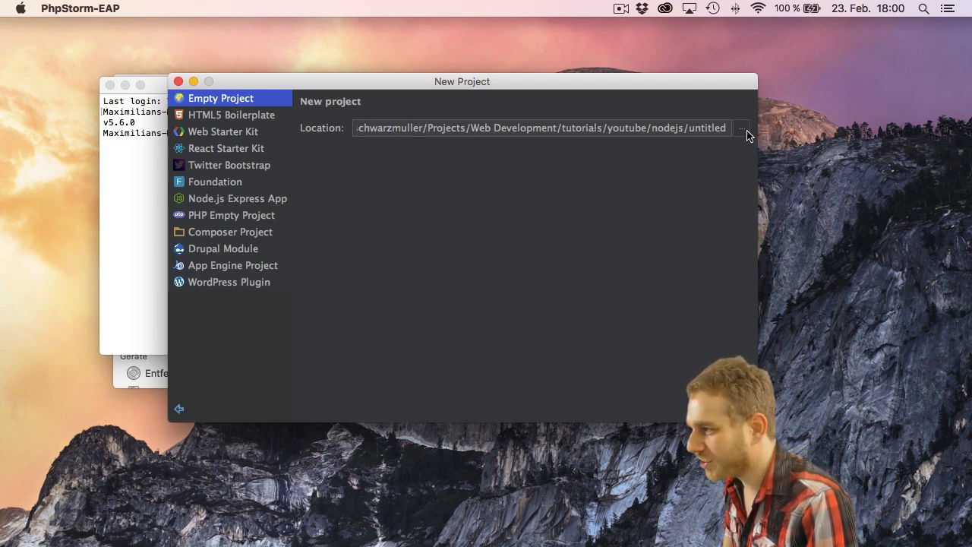
click(742, 127)
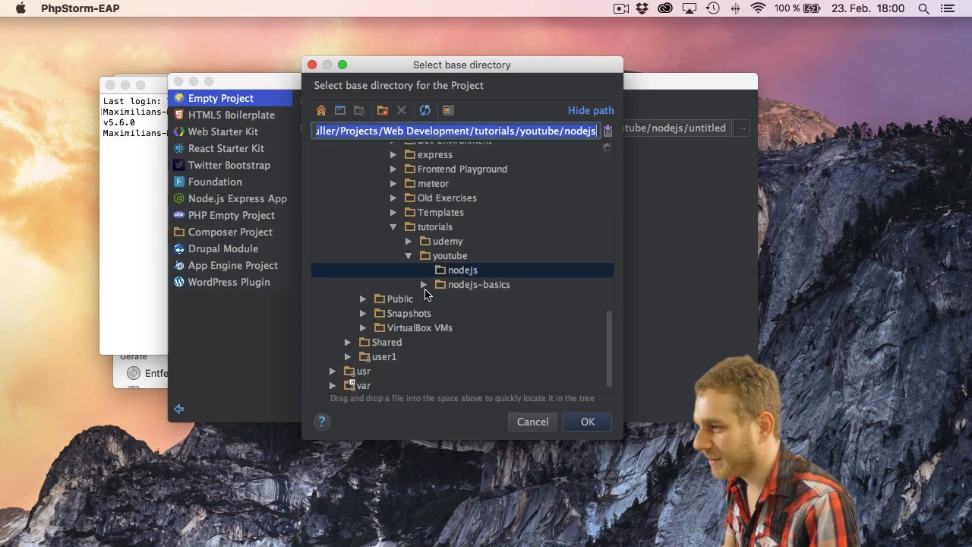
click(479, 284)
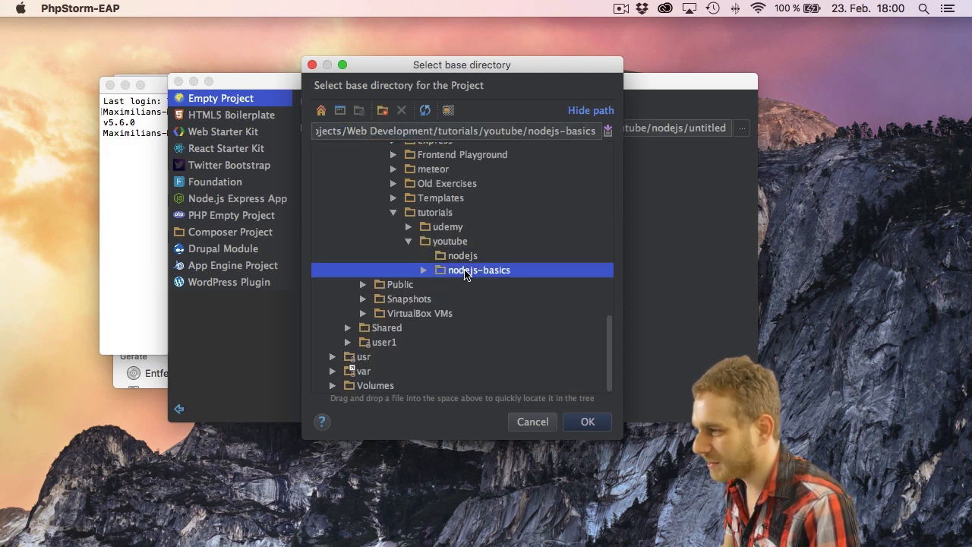
click(462, 255)
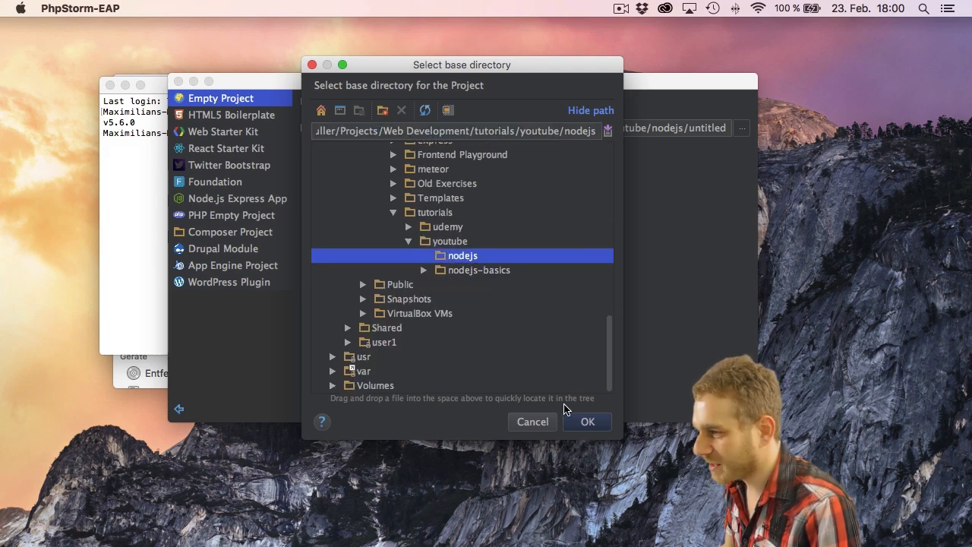
click(587, 421)
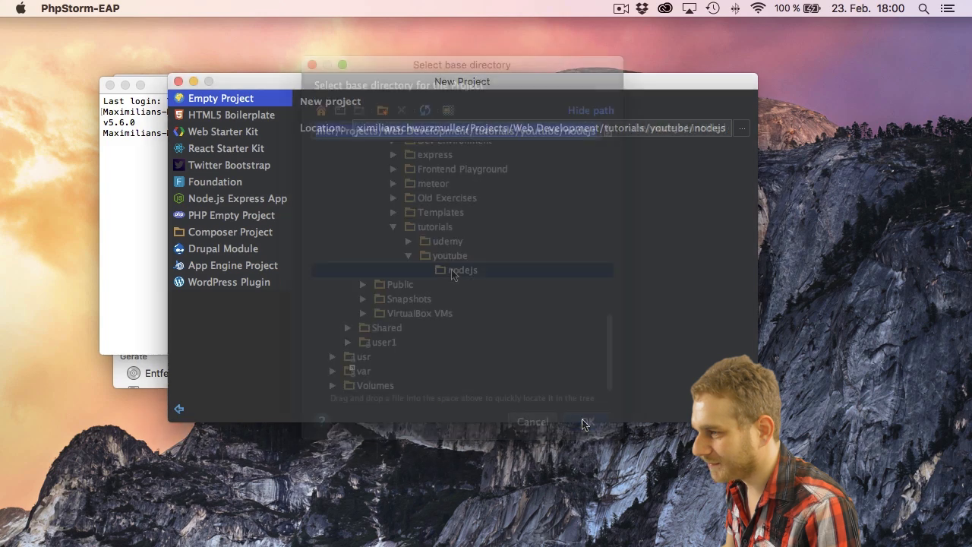
Create a new 'basics' folder inside nodejs to hold the project.
click(382, 110)
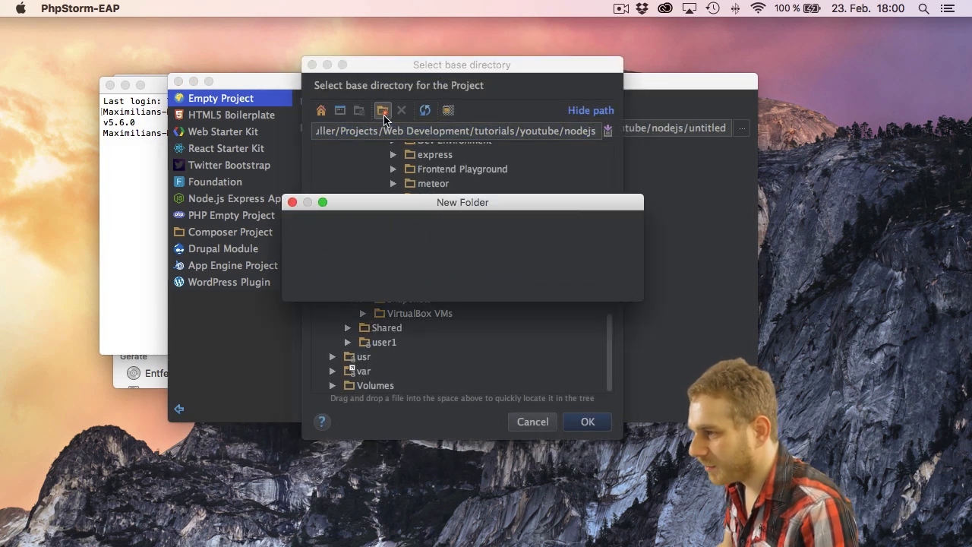
text(basics)
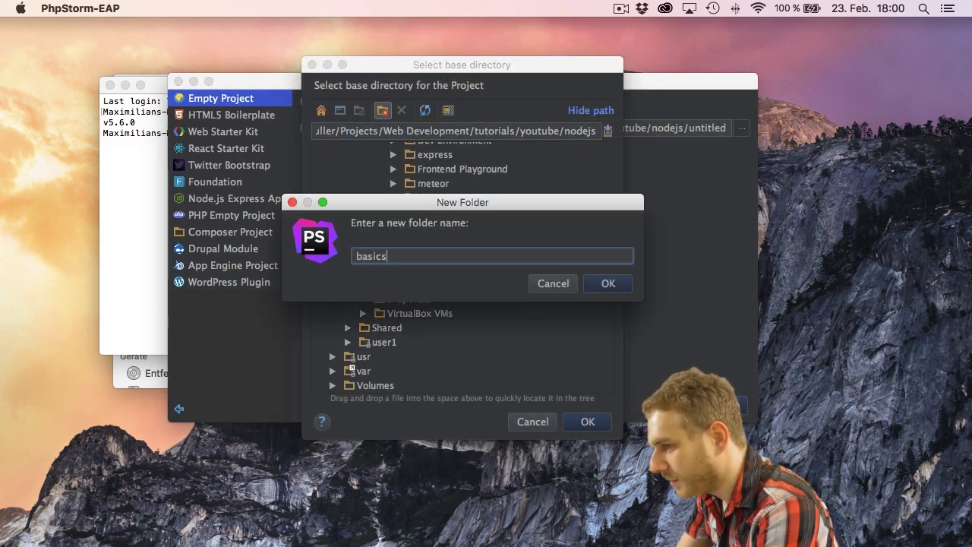
click(608, 283)
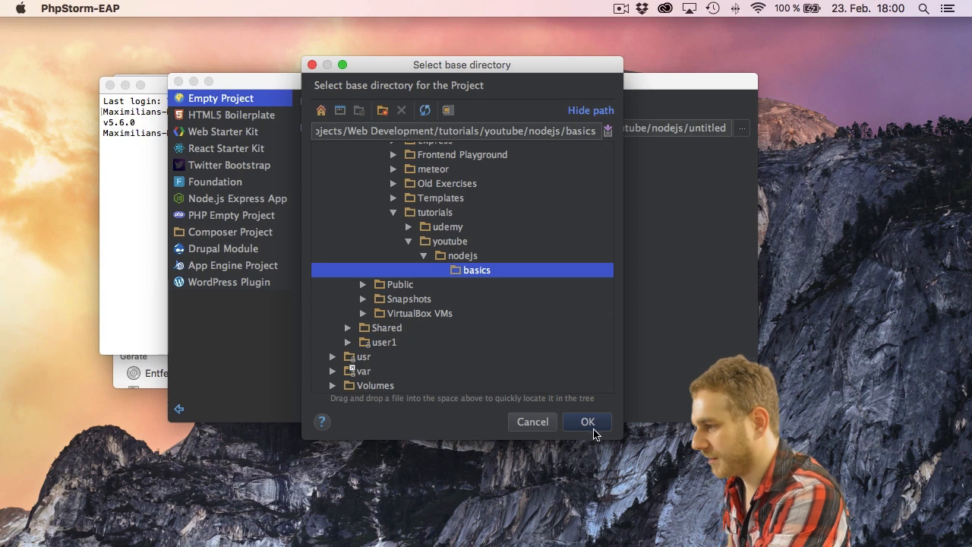
Create the basics project at that location and select its root folder.
click(586, 421)
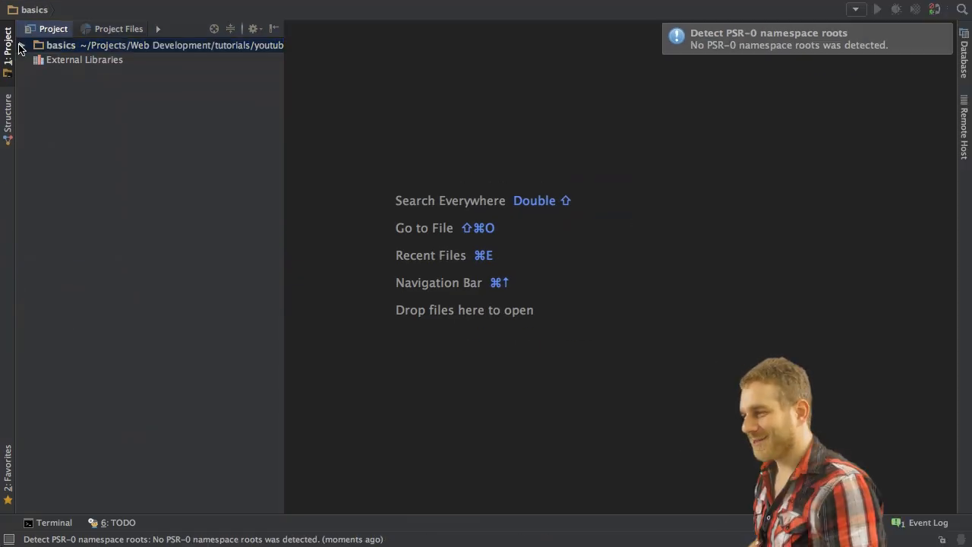
click(61, 44)
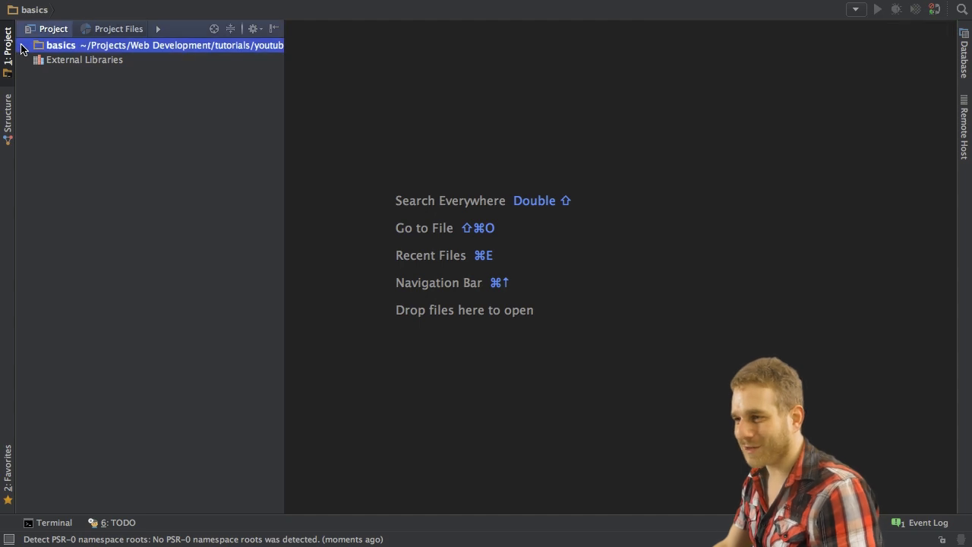
click(60, 45)
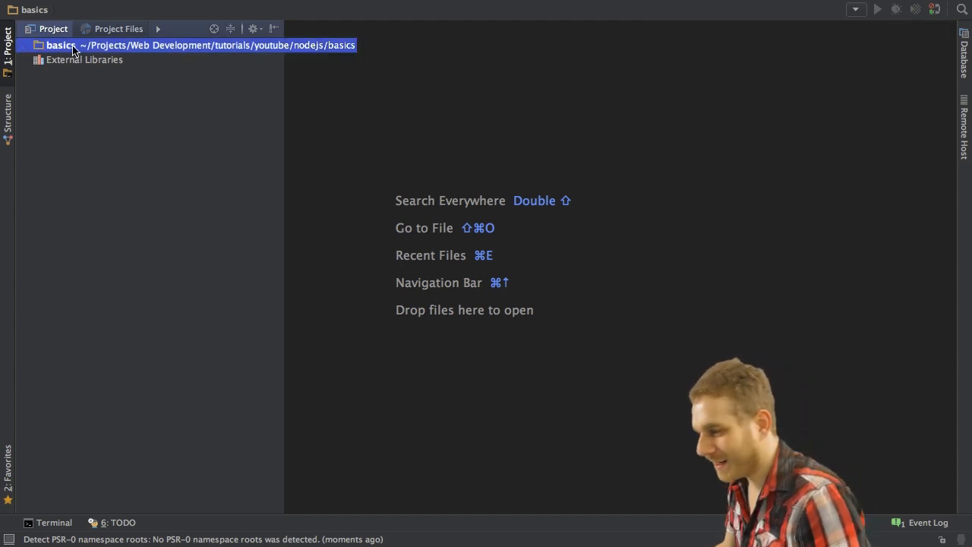
Add a new plain file named server.js to the basics project root.
right_click(61, 45)
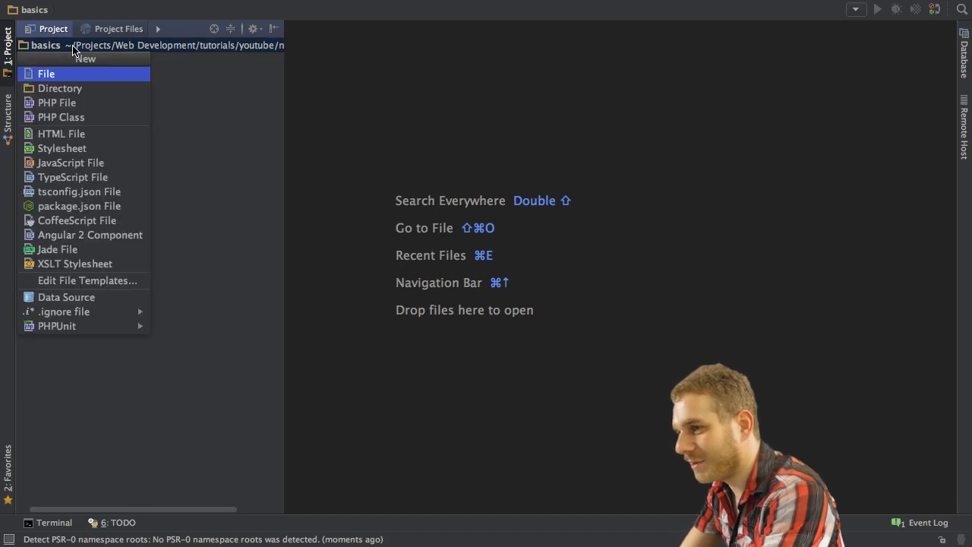
click(45, 74)
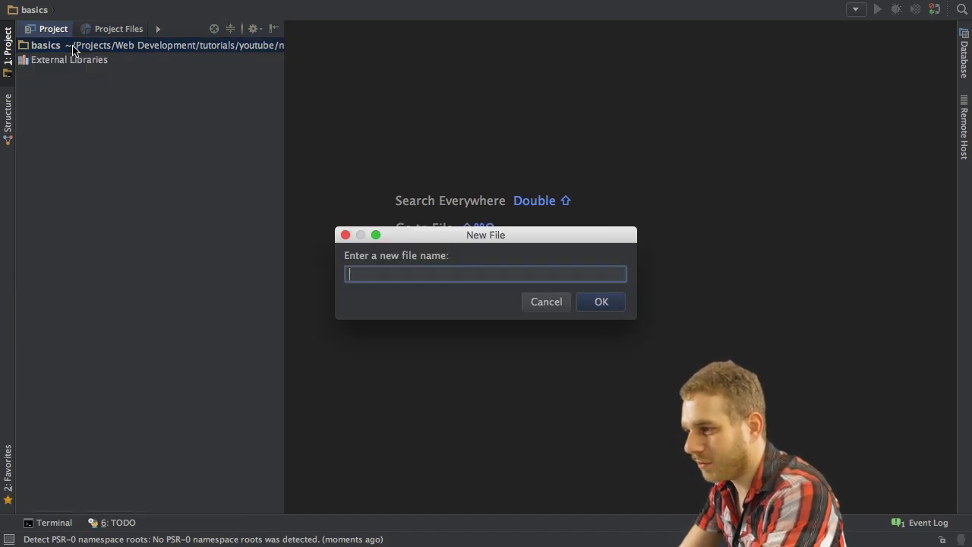
text(server.j)
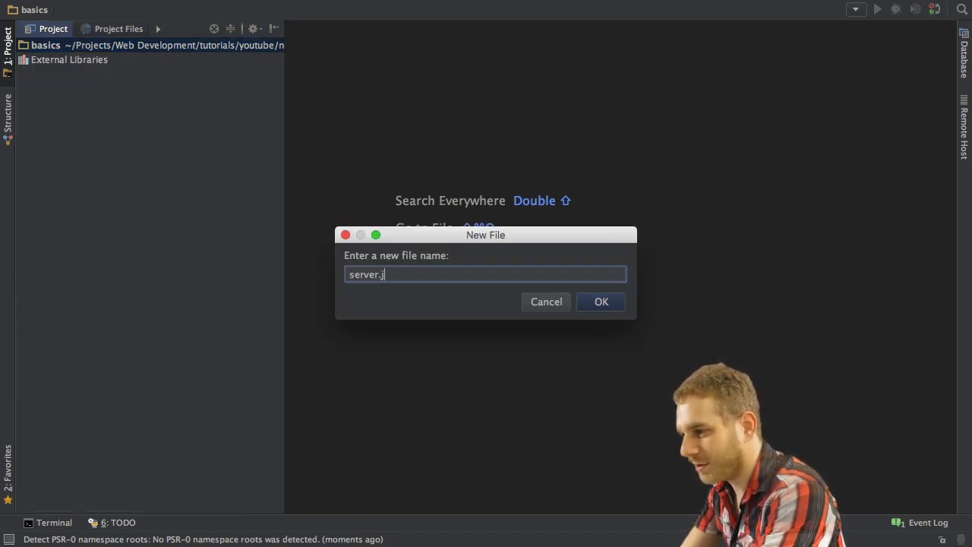
click(600, 302)
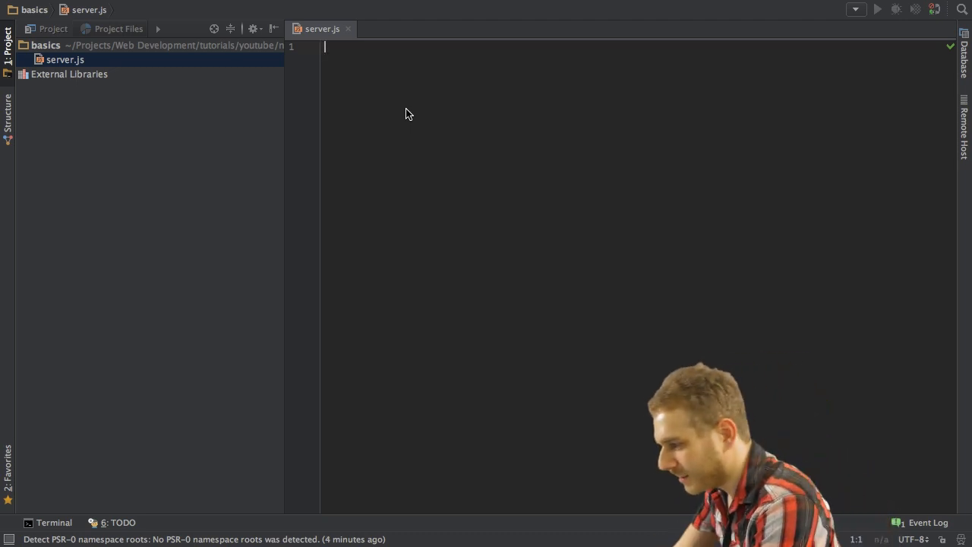
Write var http = require('http'); at the top of server.js.
text(var htt)
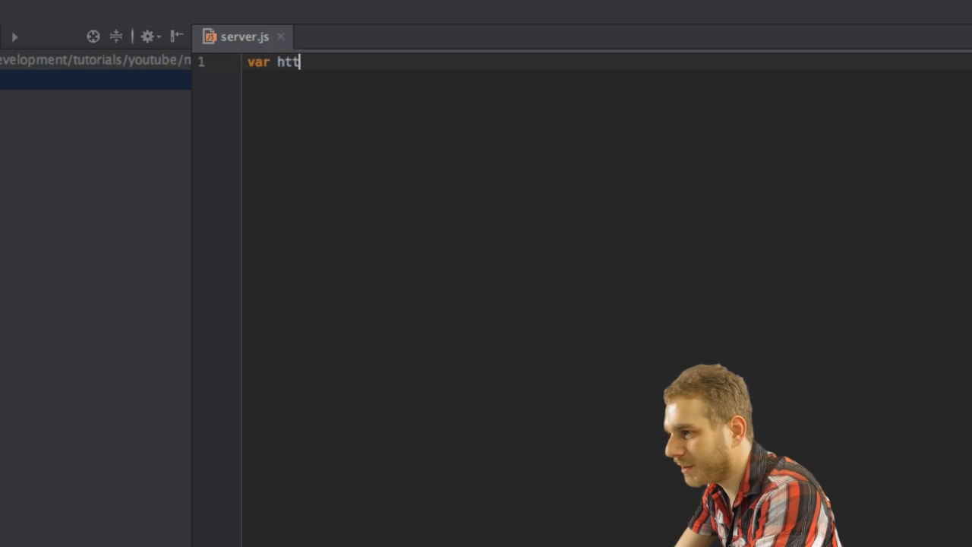
text(p = require('http)
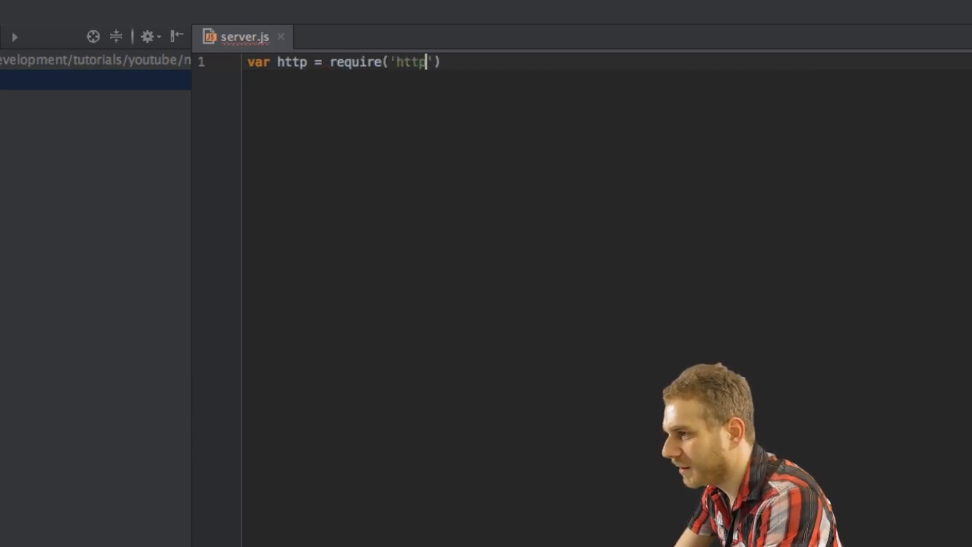
text(;)
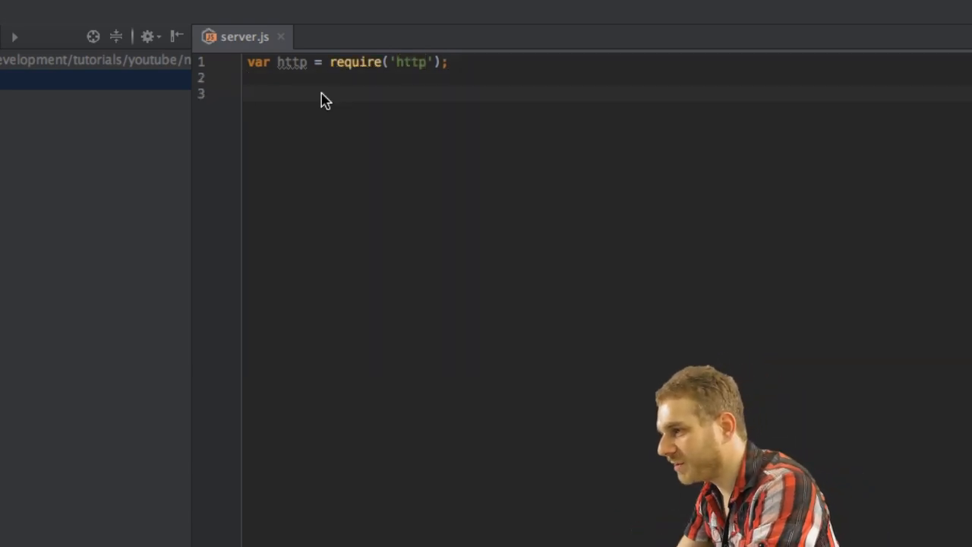
Write http.createServer(onRequest).listen(8000); and open a blank line above it for the handler.
text(h)
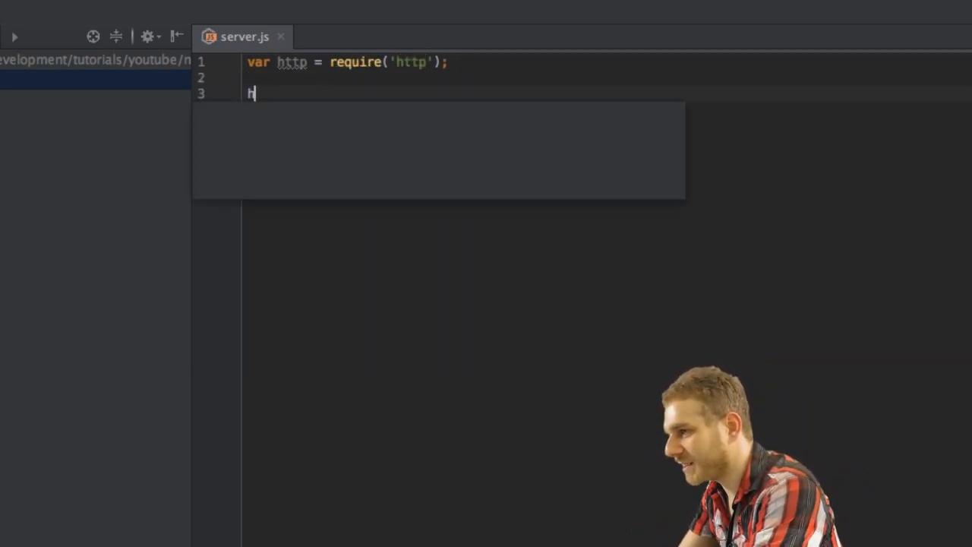
text(ttp.createServer();)
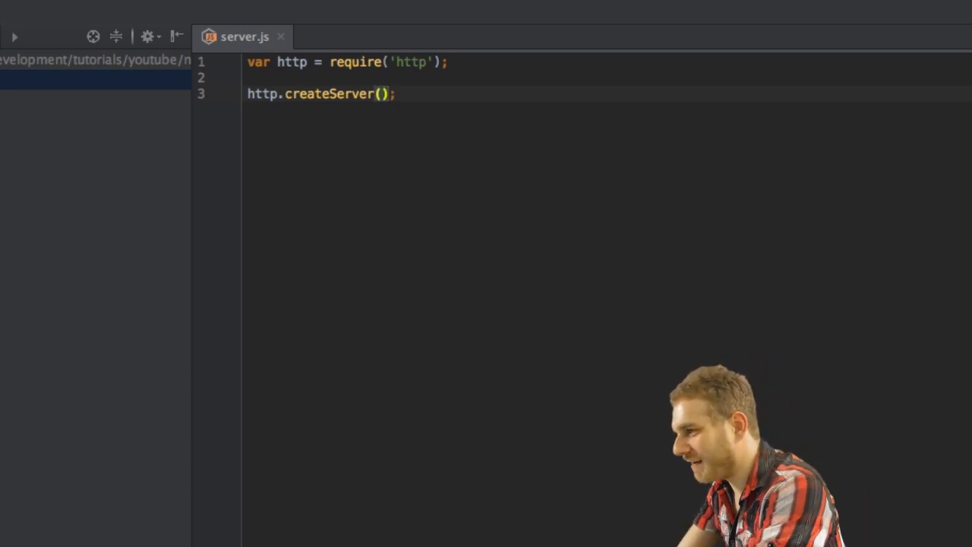
text(.listen(8)
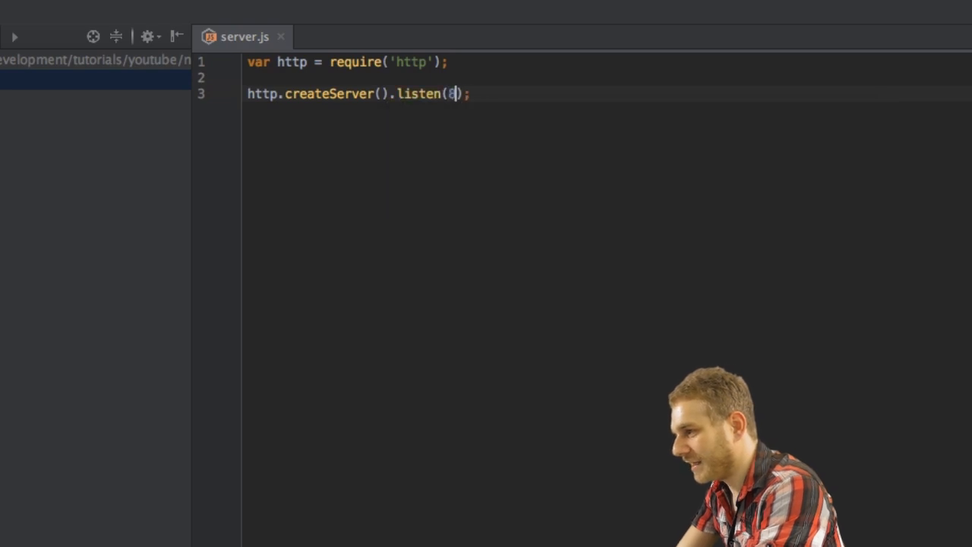
text(000)
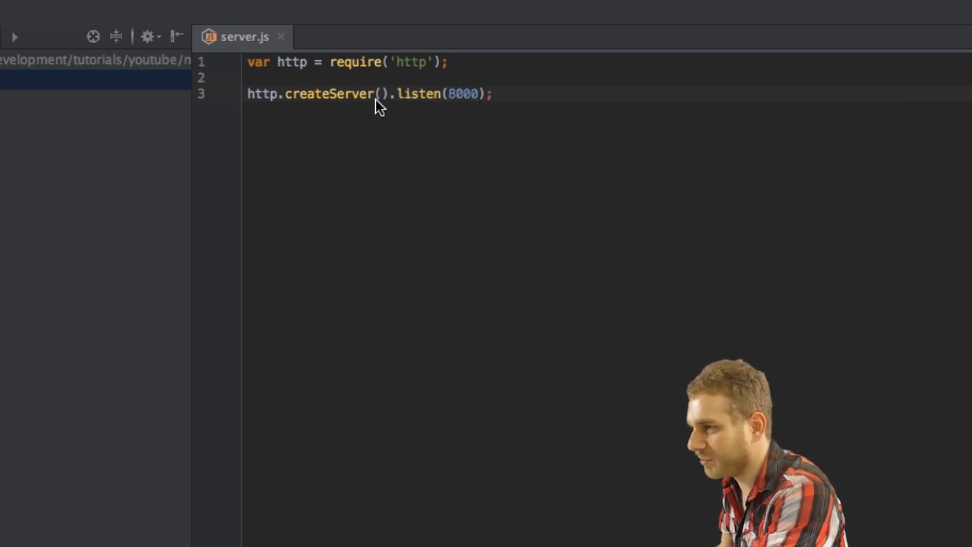
click(381, 93)
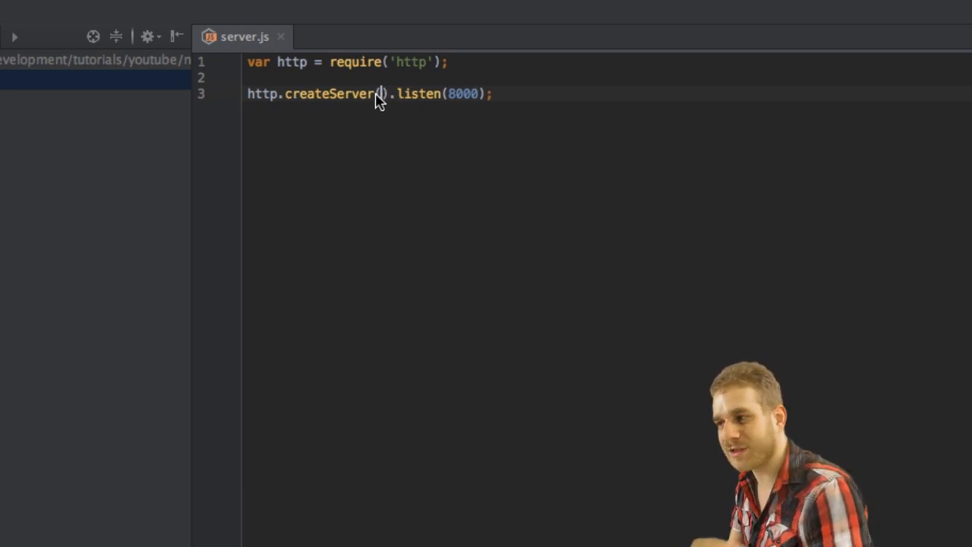
mouse_move(425, 125)
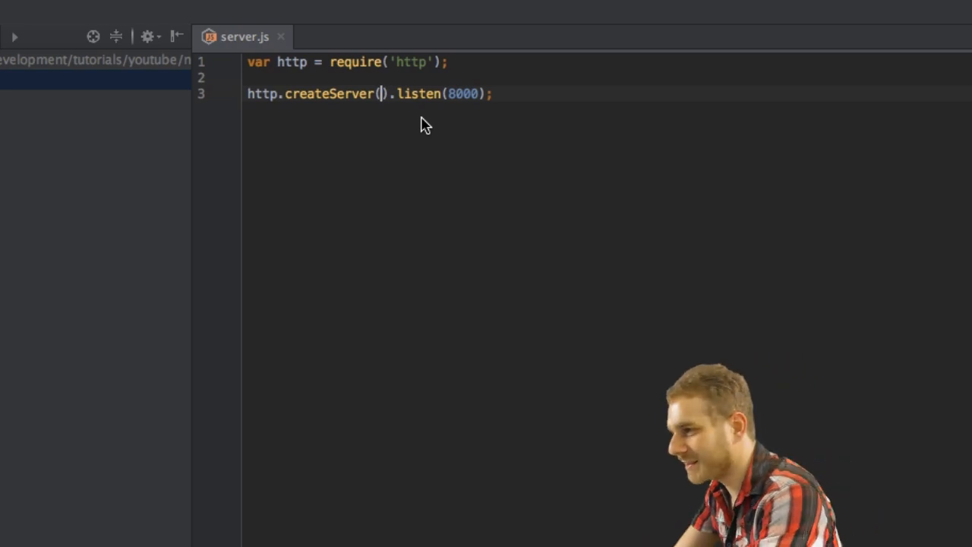
text(on)
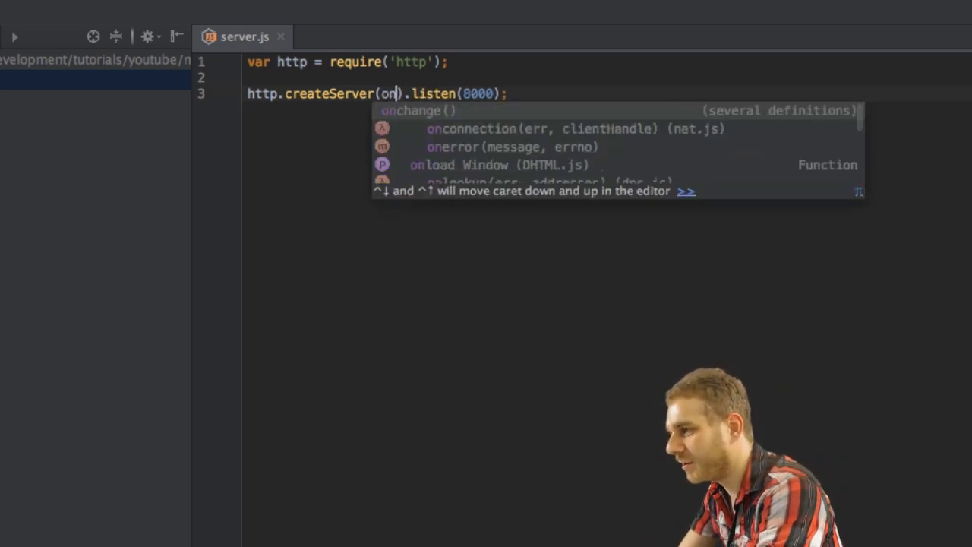
text(Request)
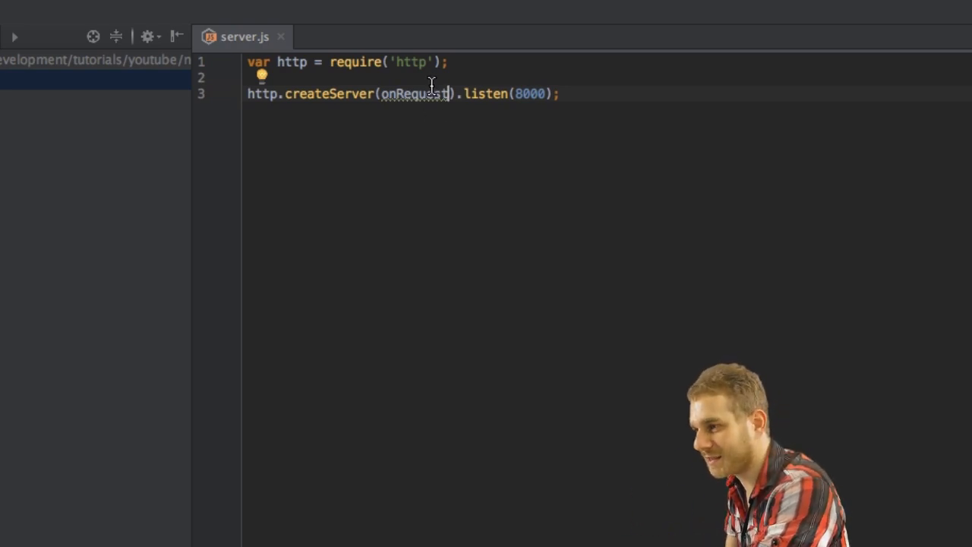
key(Enter)
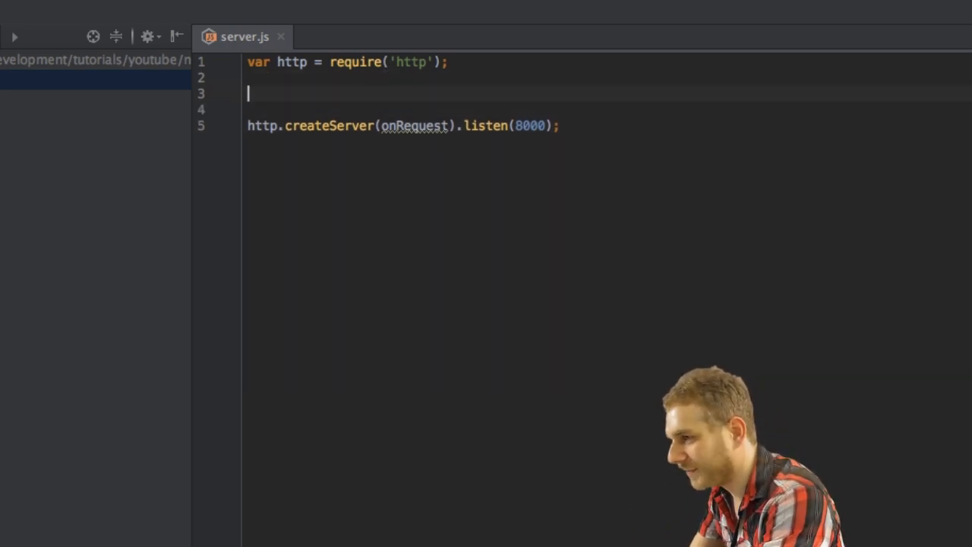
Declare function onRequest(request, response) { } with an empty body above the createServer line.
text(function o)
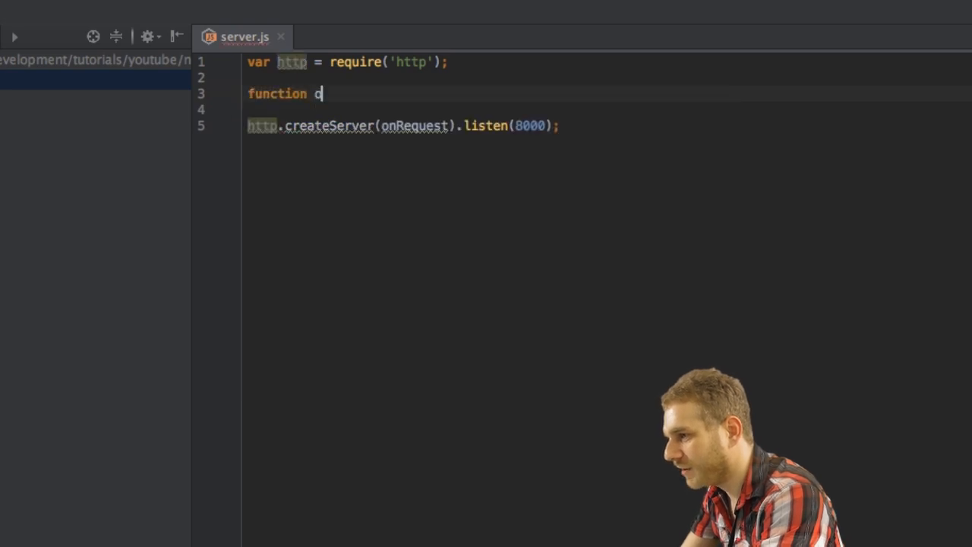
text(nRequest)
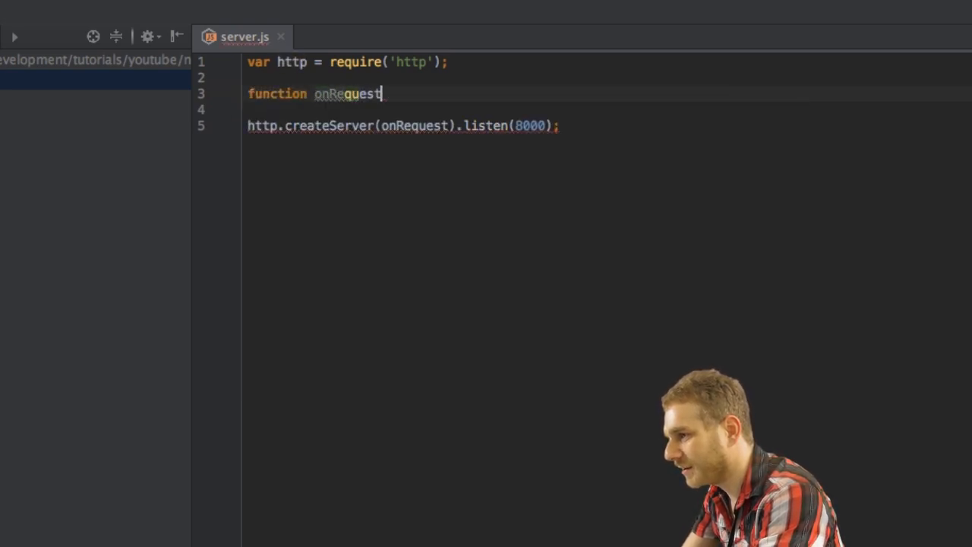
text(())
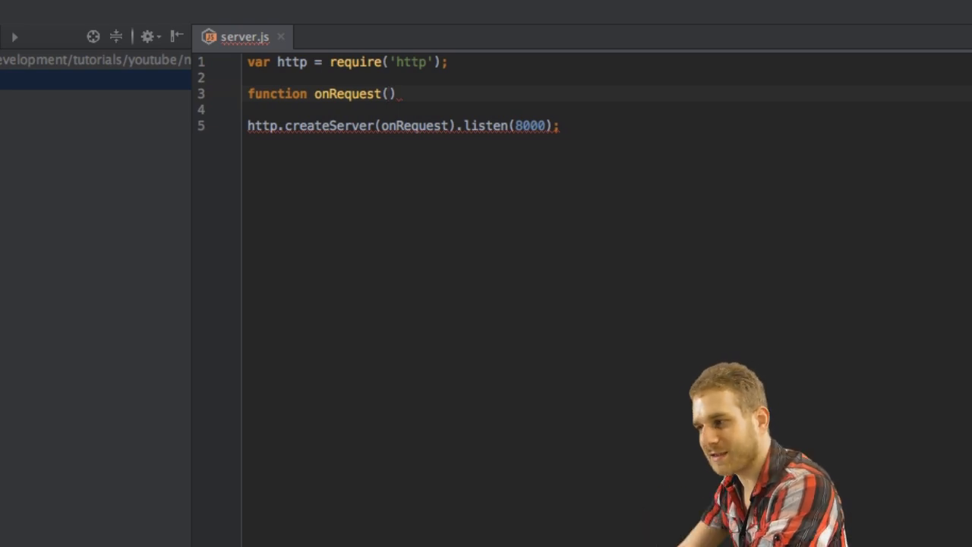
text(request, re)
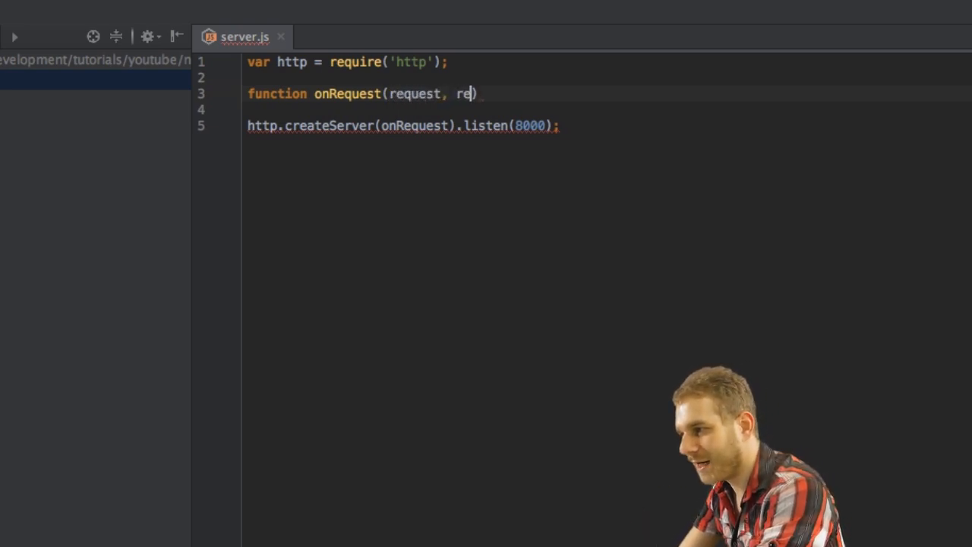
text(sponse))
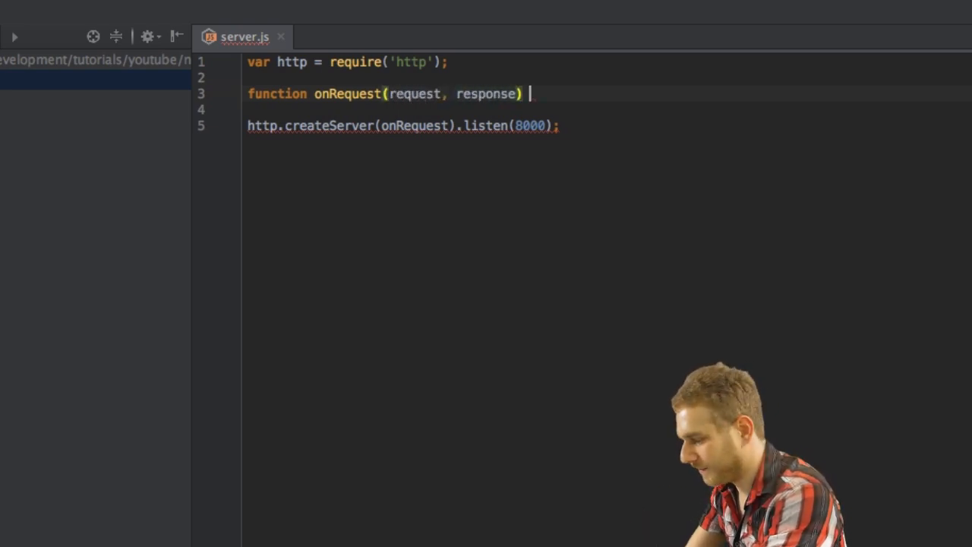
text({)
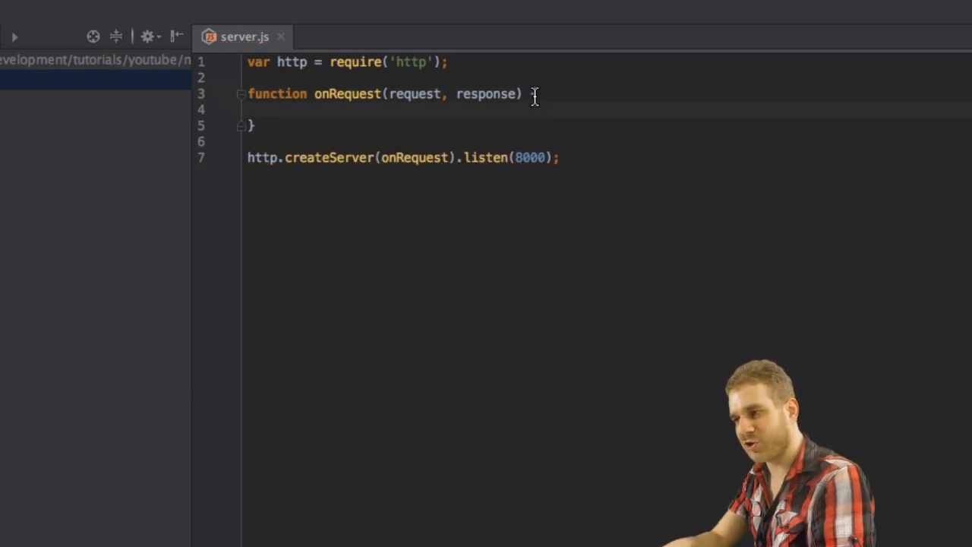
text({)
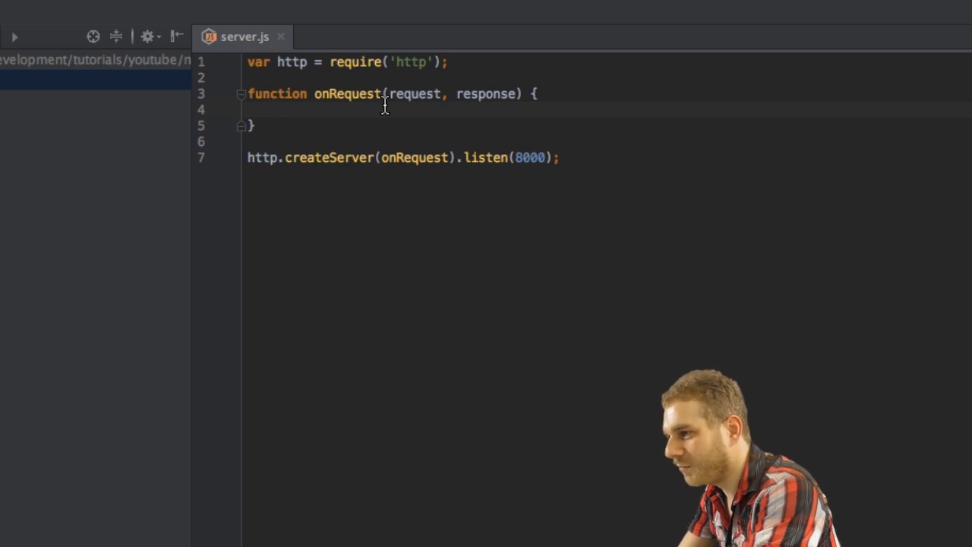
Start response.writeHead(200, {}) inside onRequest using autocomplete.
text(response.)
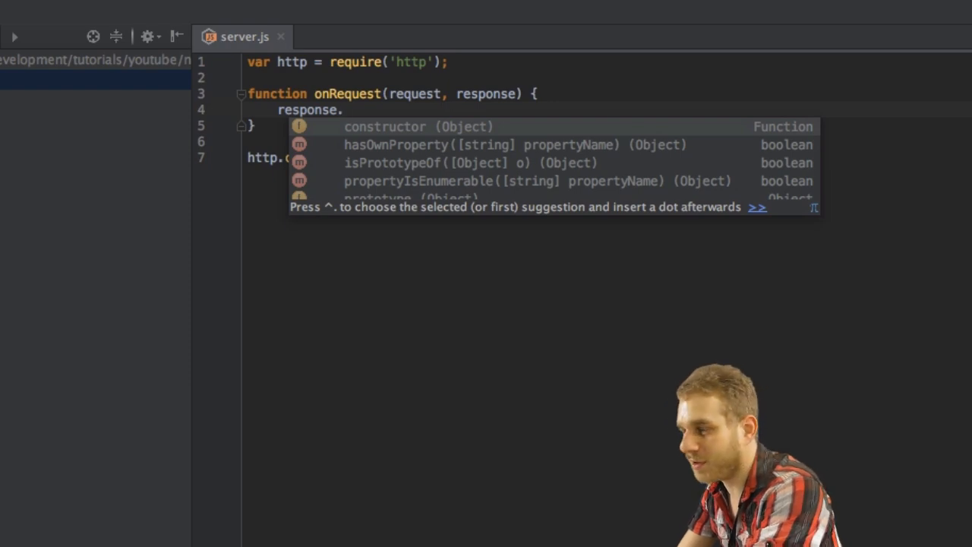
text(writeHeade())
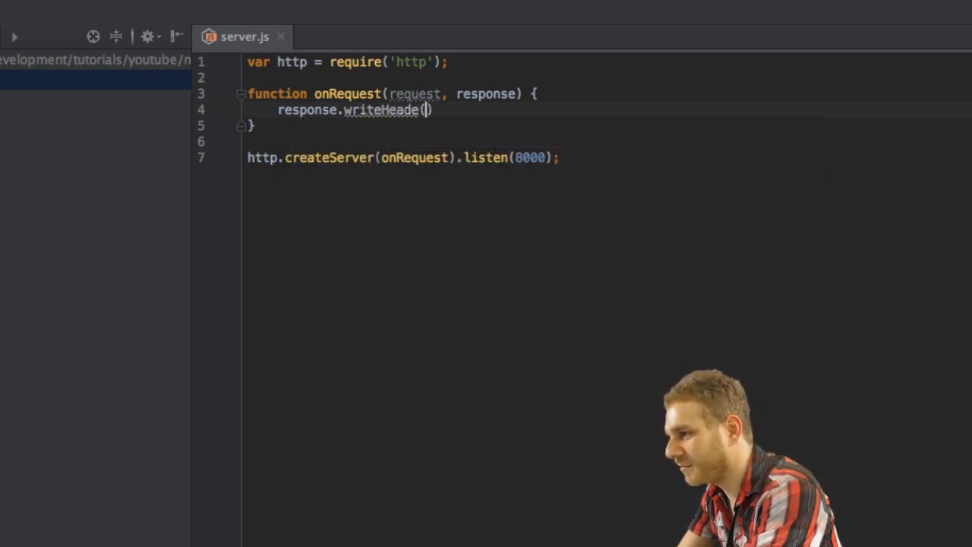
key(BackSpace)
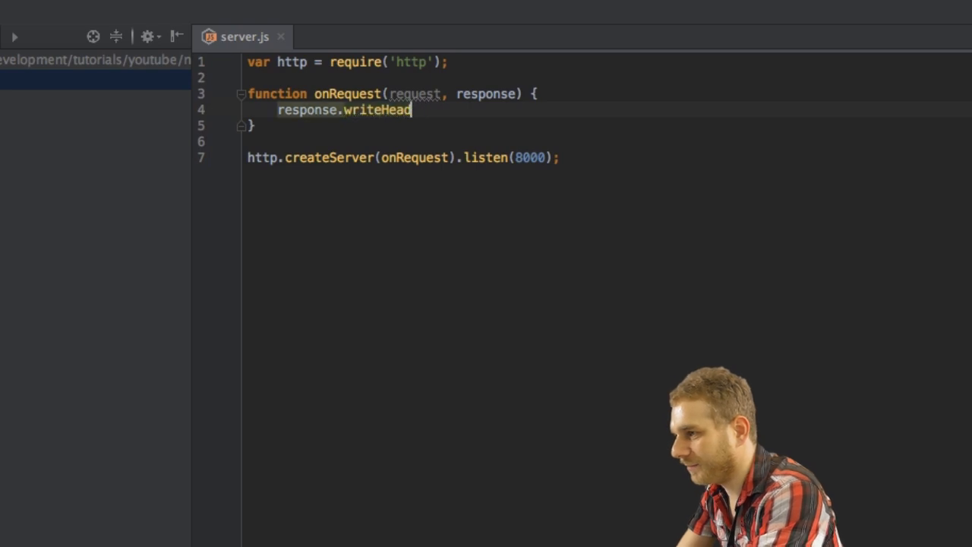
text(()
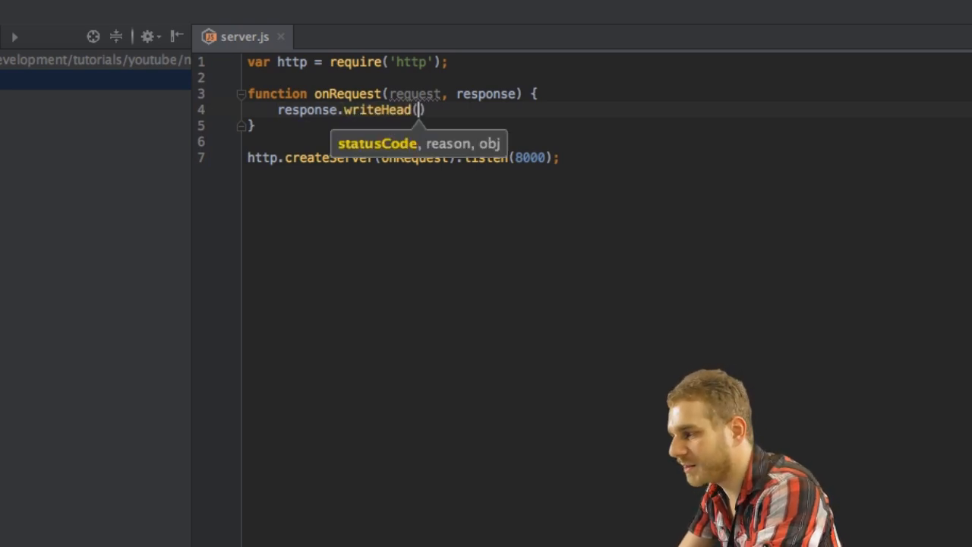
text(200,)
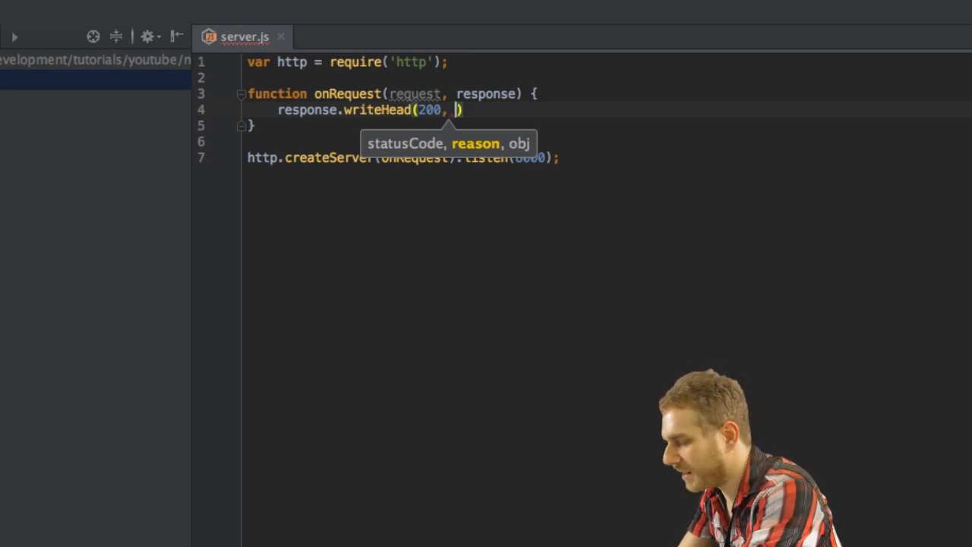
text({})
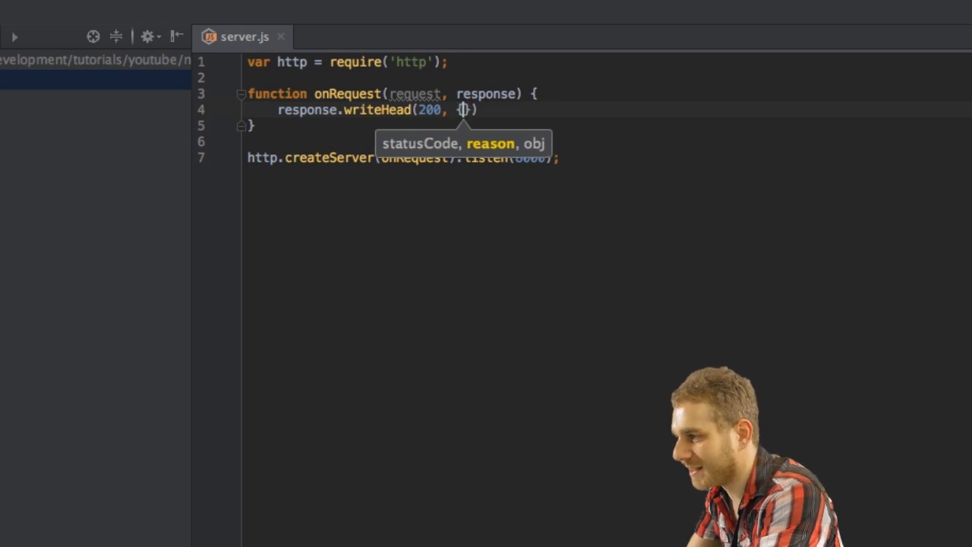
Fill the header object with 'Content-Type': 'text/plain' and move to a new line below.
text('Cont)
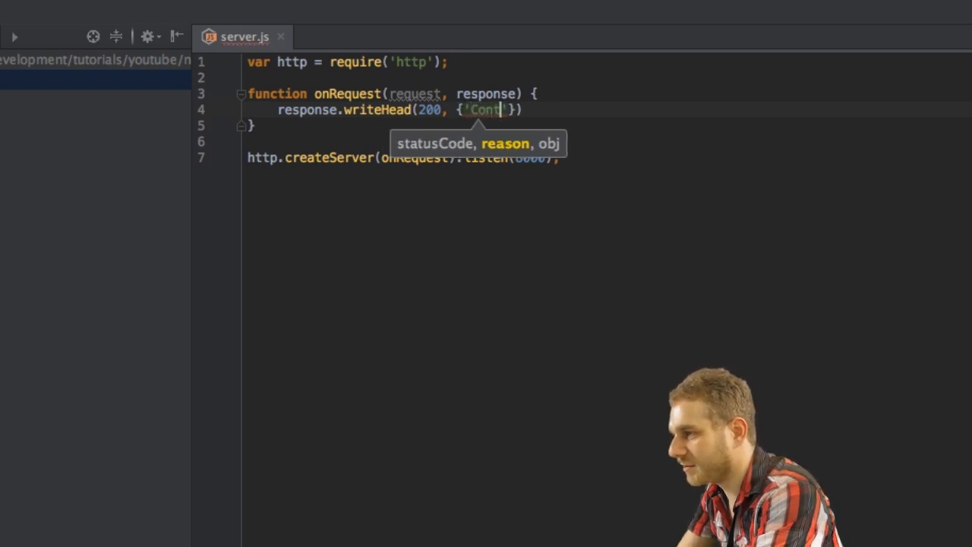
text(ent-Type)
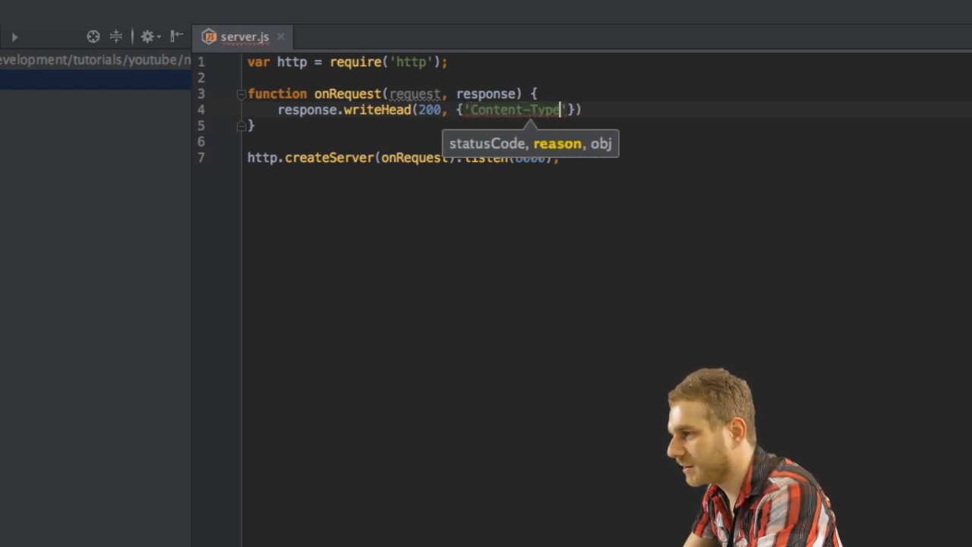
text(: '')
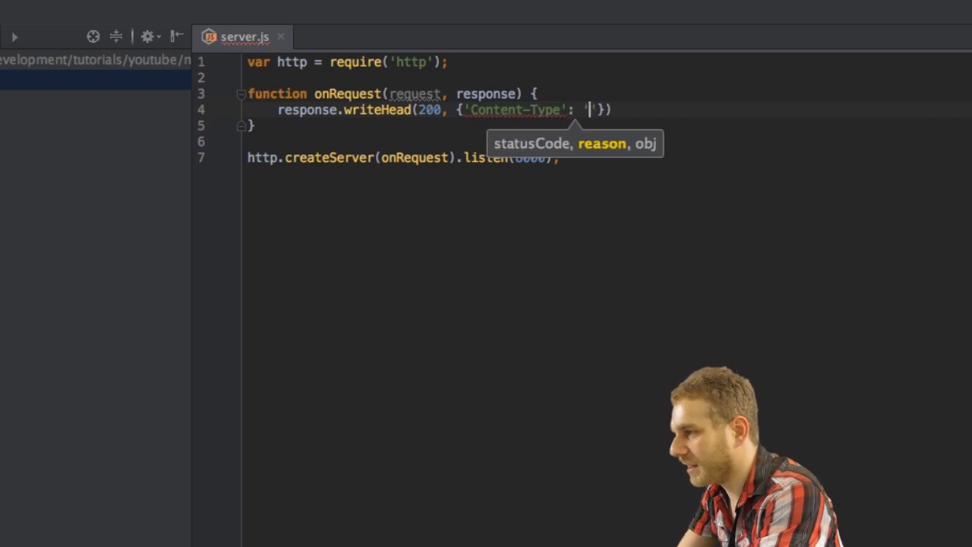
text(text/plain)
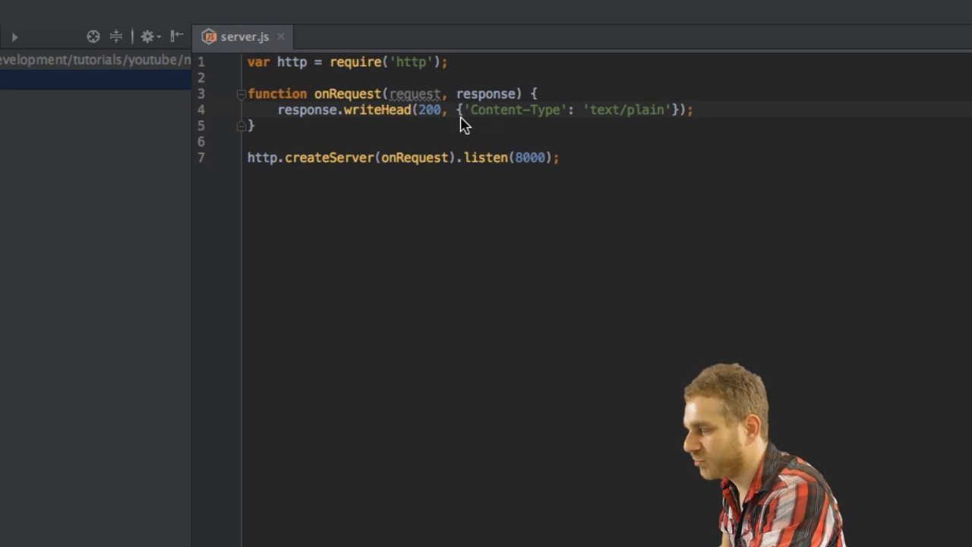
mouse_move(560, 127)
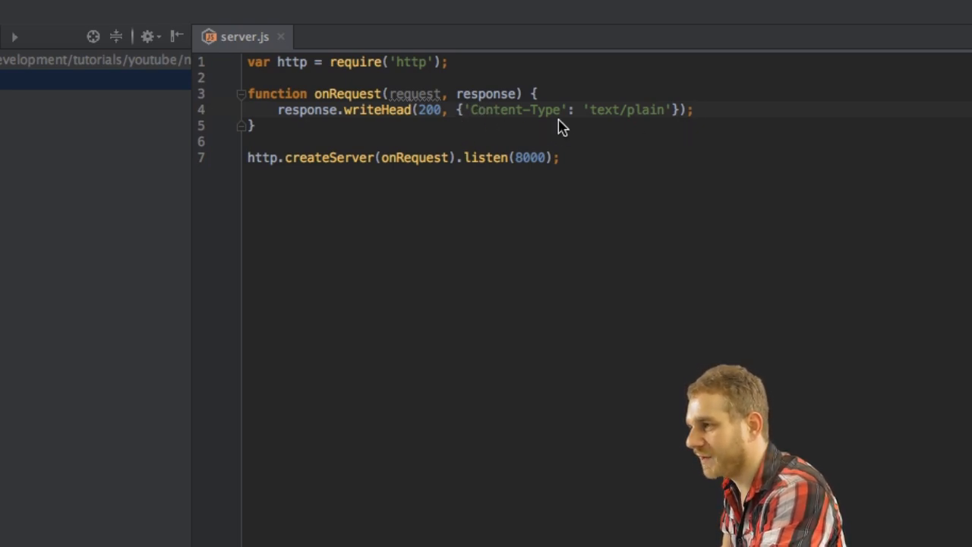
mouse_move(475, 121)
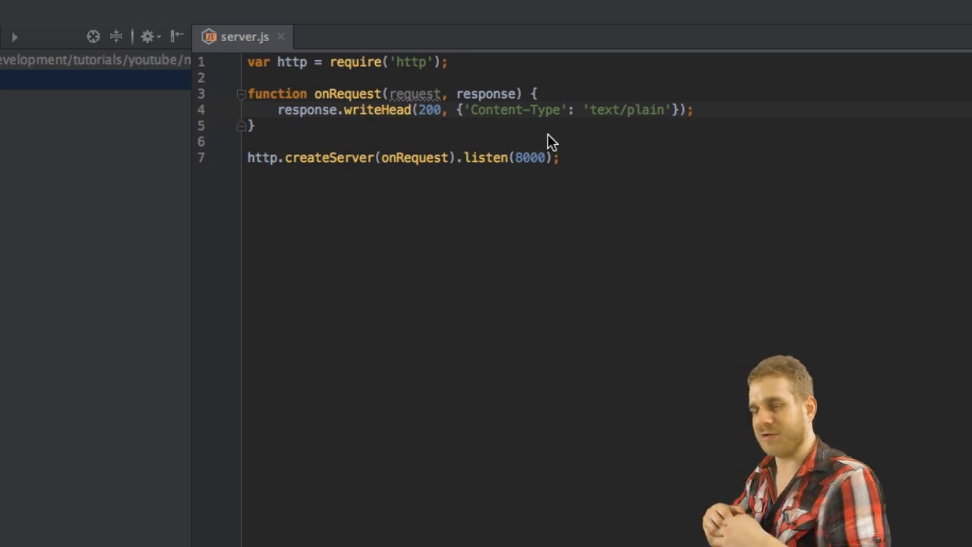
mouse_move(640, 118)
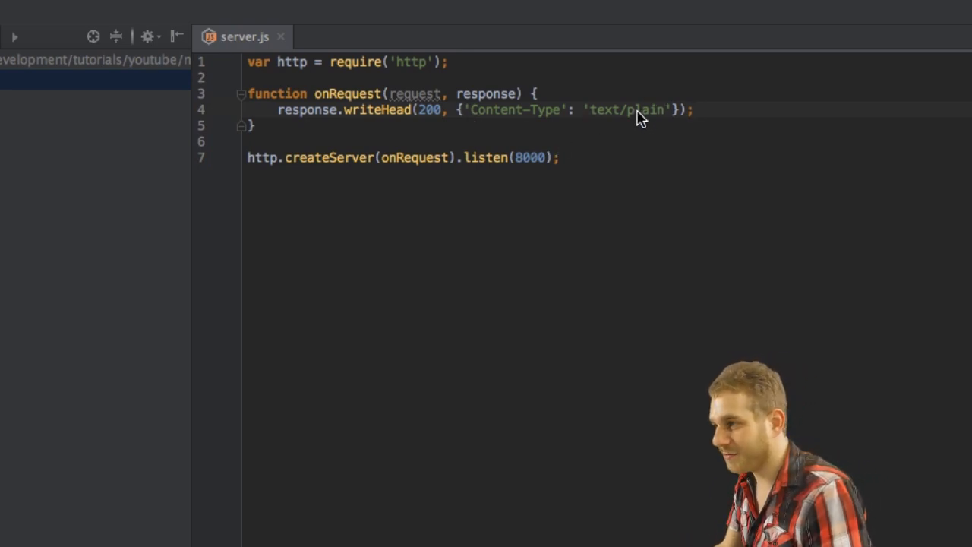
mouse_move(668, 116)
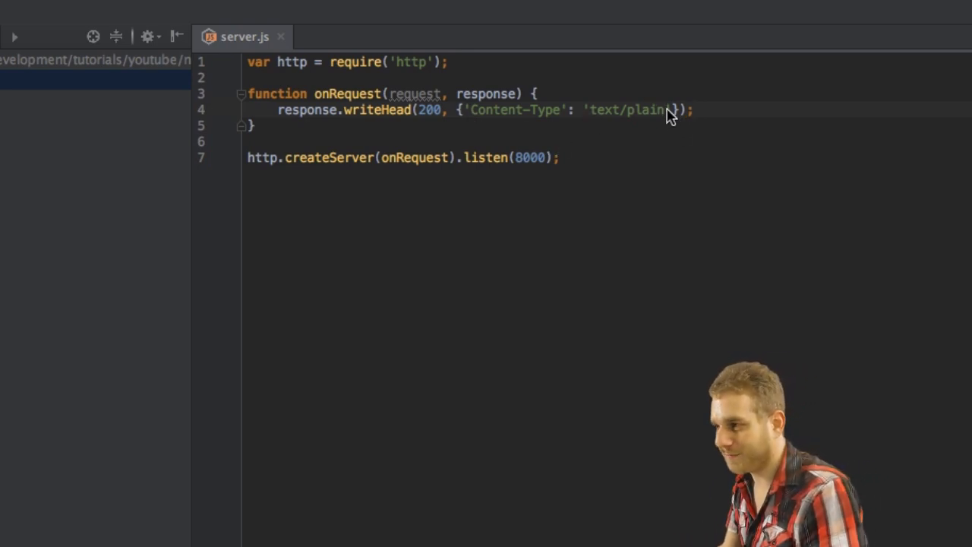
mouse_move(492, 117)
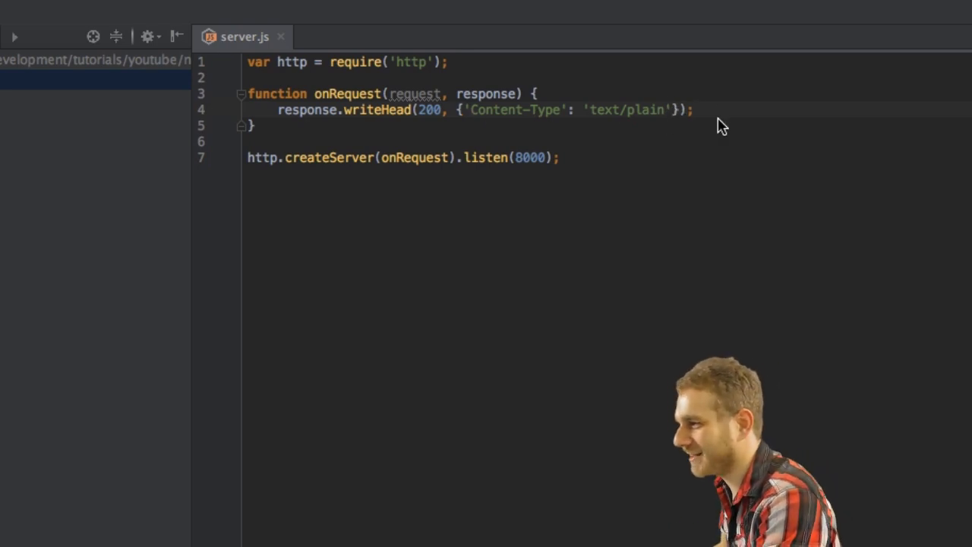
key(Enter)
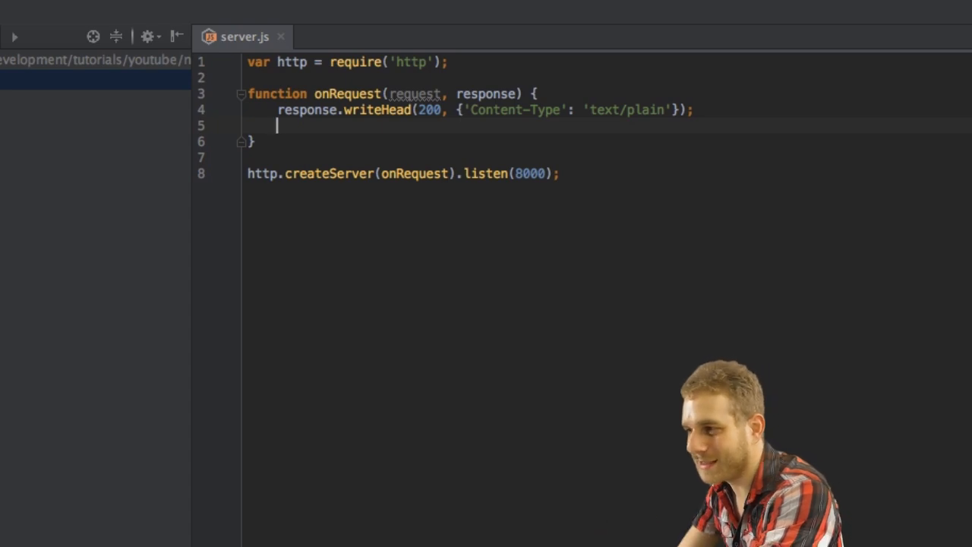
Add response.write('Hello World'); and response.end(); to the onRequest body.
text(response.write)
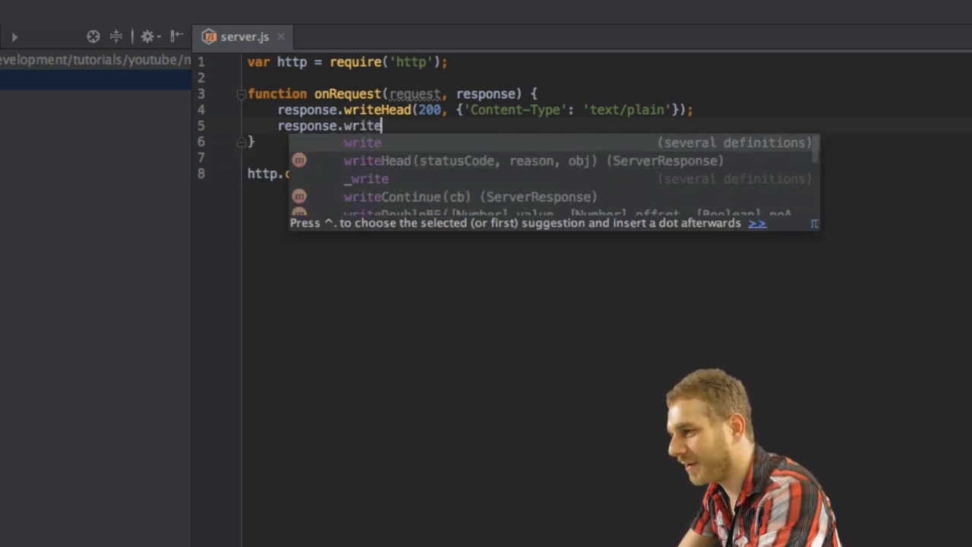
text((')
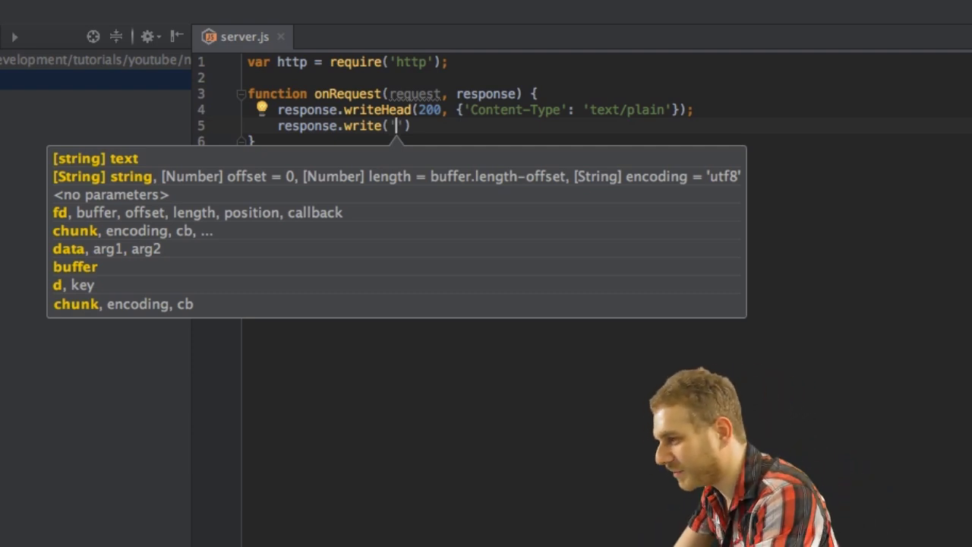
text(Hello World)
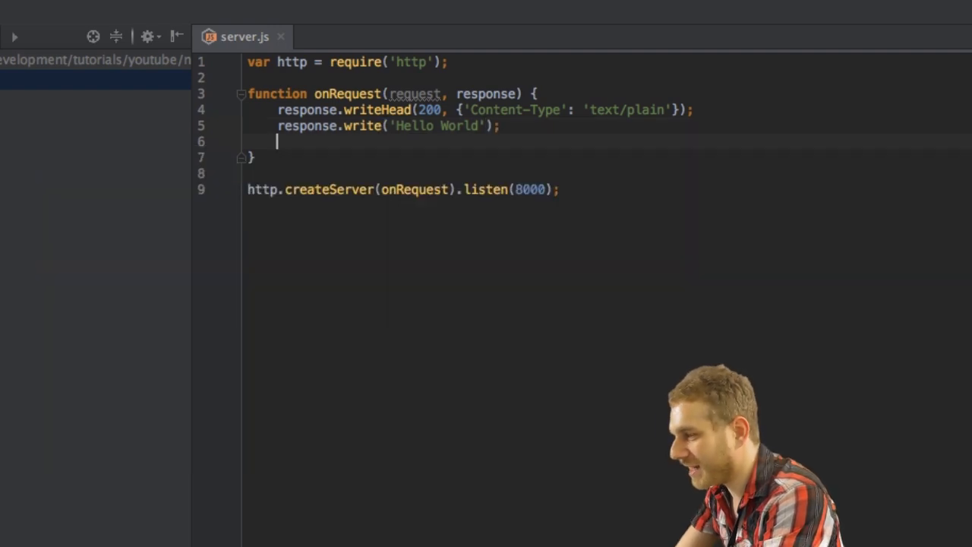
text(resp)
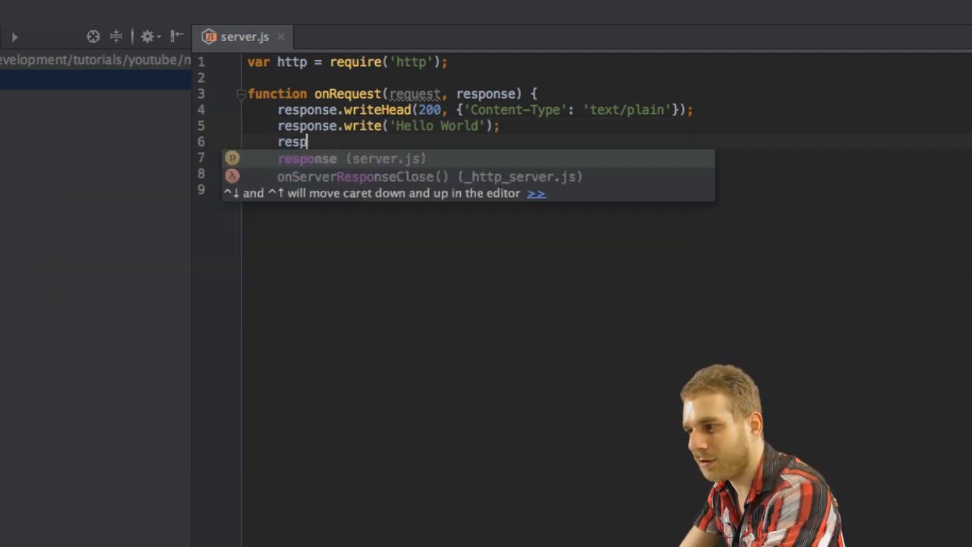
text(onse.end();)
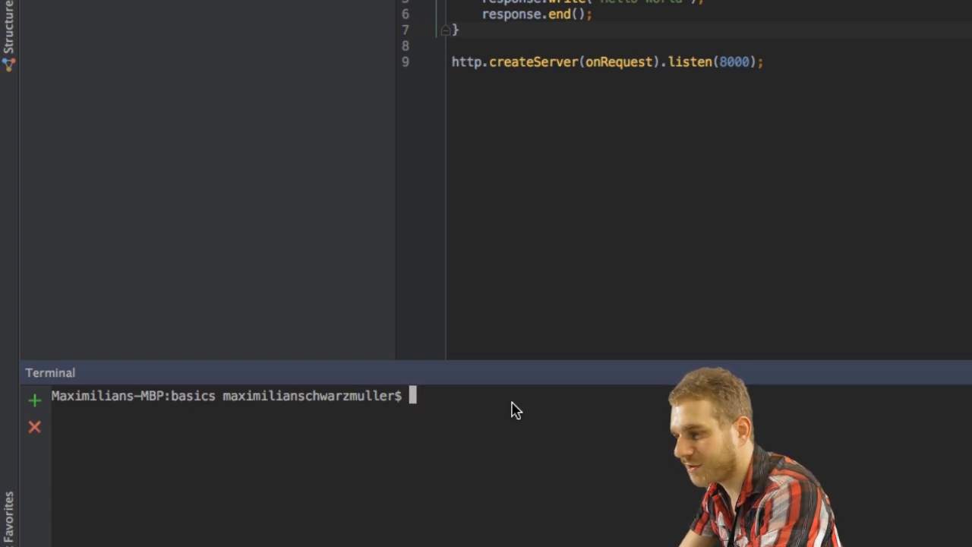
Enter node server.js at the PhpStorm terminal prompt to start the server.
text(node ser)
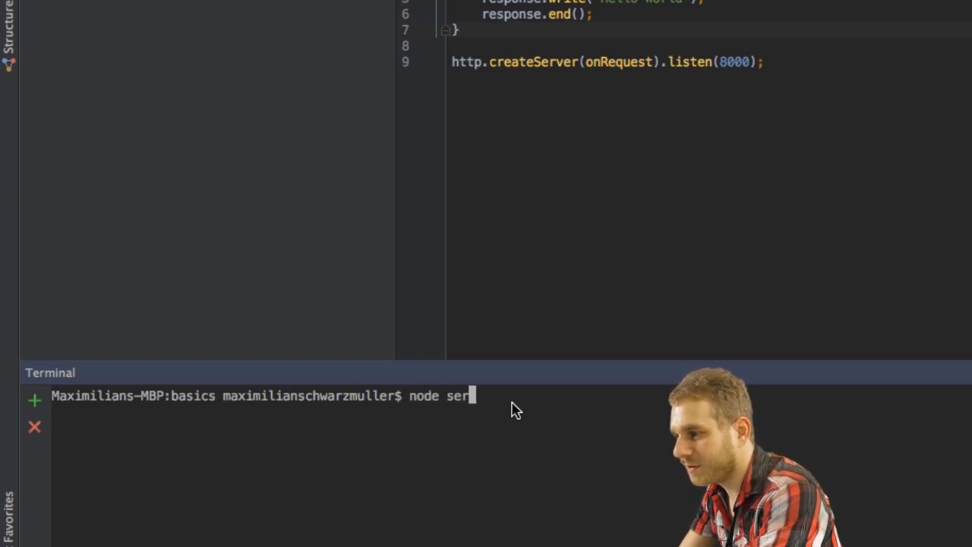
text(ver.js)
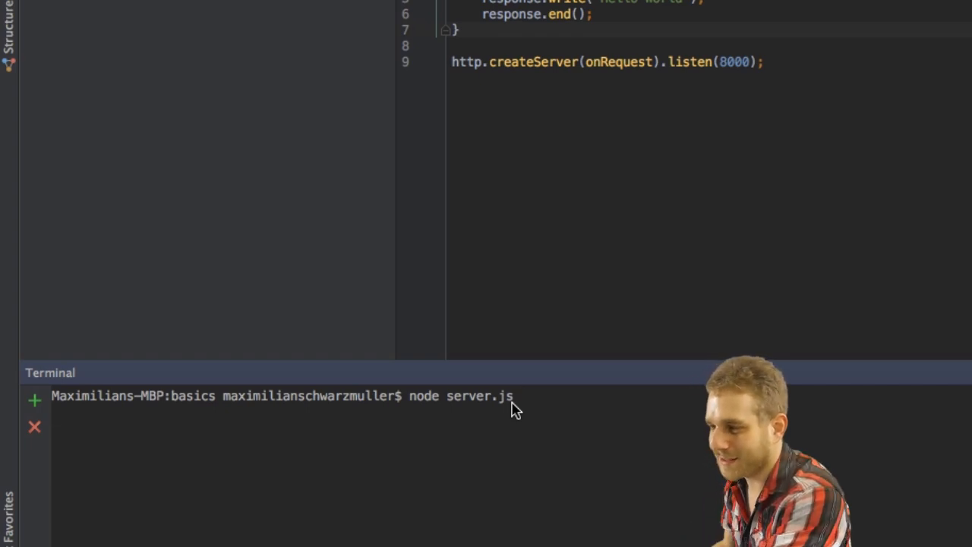
mouse_move(139, 444)
text(localhost)
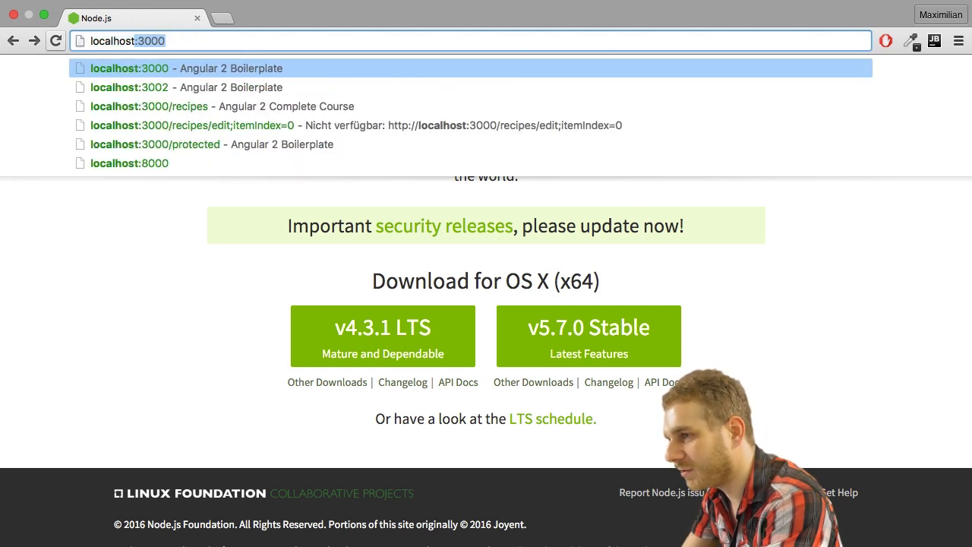
Load localhost:8000 in Chrome and see the page display Hello World.
click(130, 162)
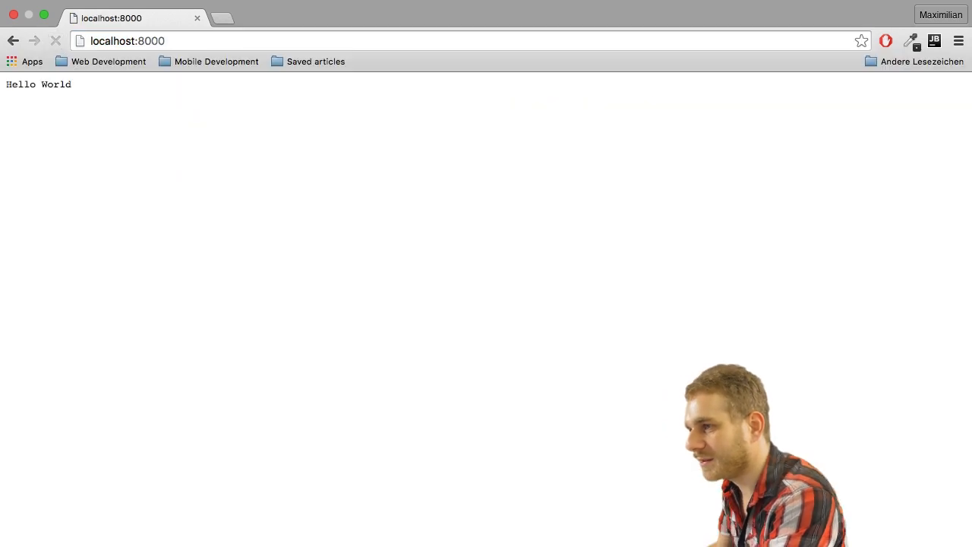